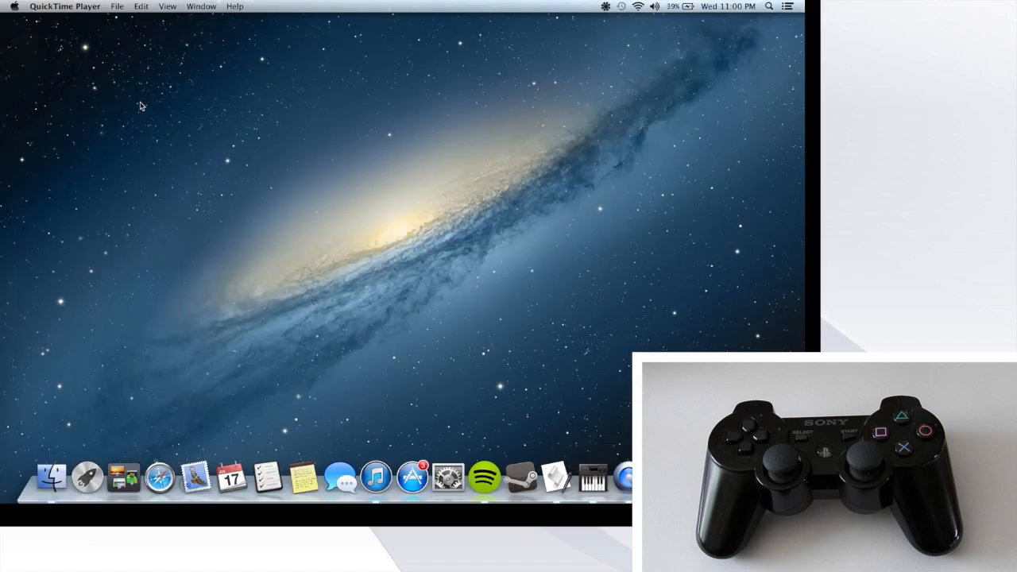
mouse_move(60, 351)
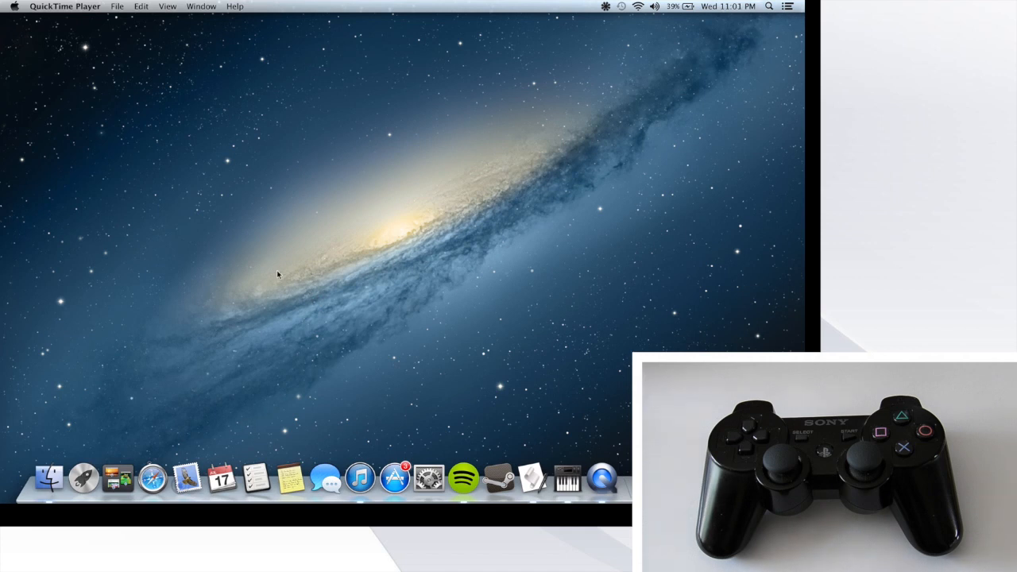
Step: Reach the Bluetooth pane of System Preferences from Launchpad
click(82, 477)
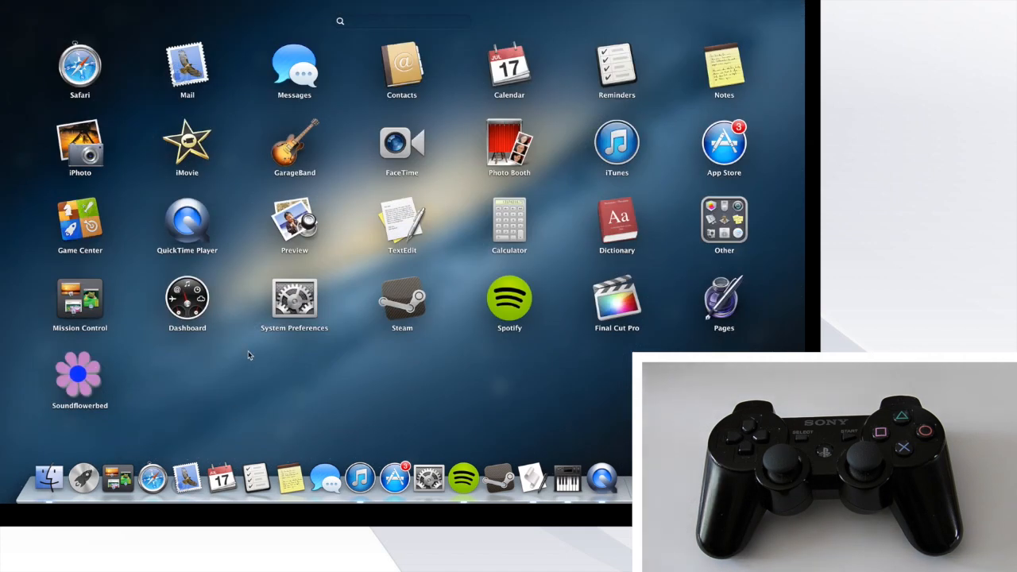
click(294, 302)
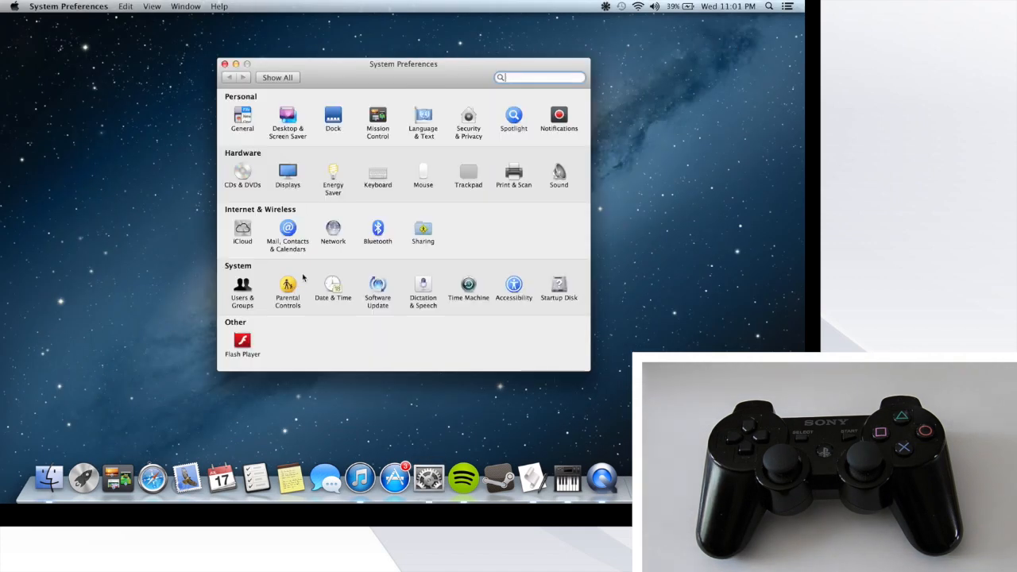
click(378, 229)
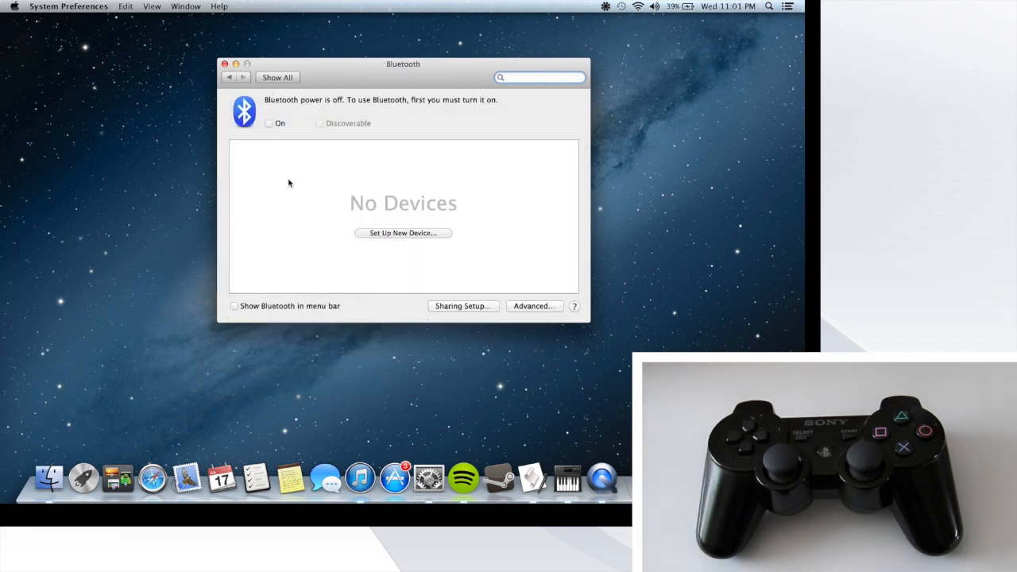
Step: Turn Bluetooth on and make the Mac discoverable to new devices
click(270, 124)
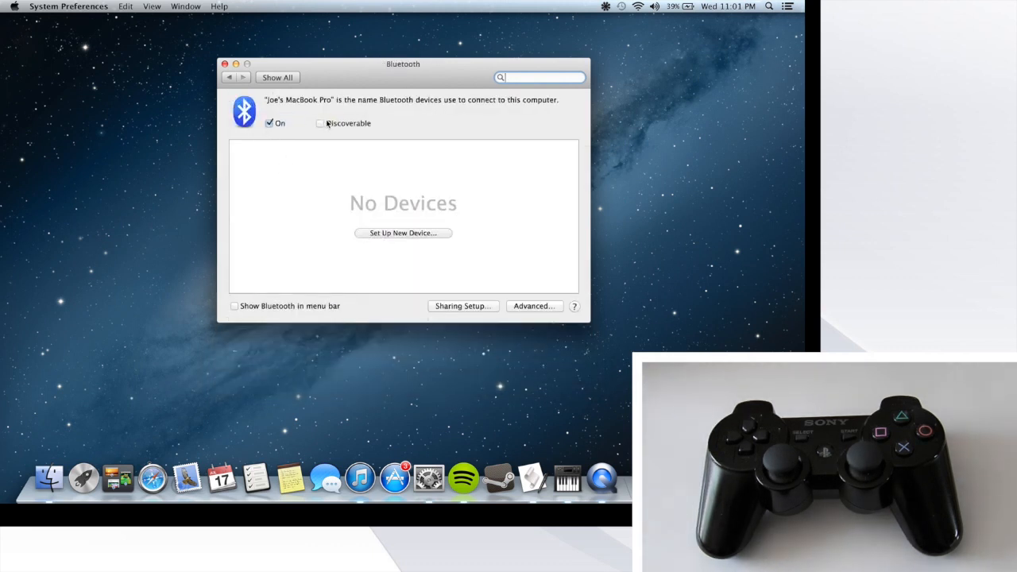
click(321, 124)
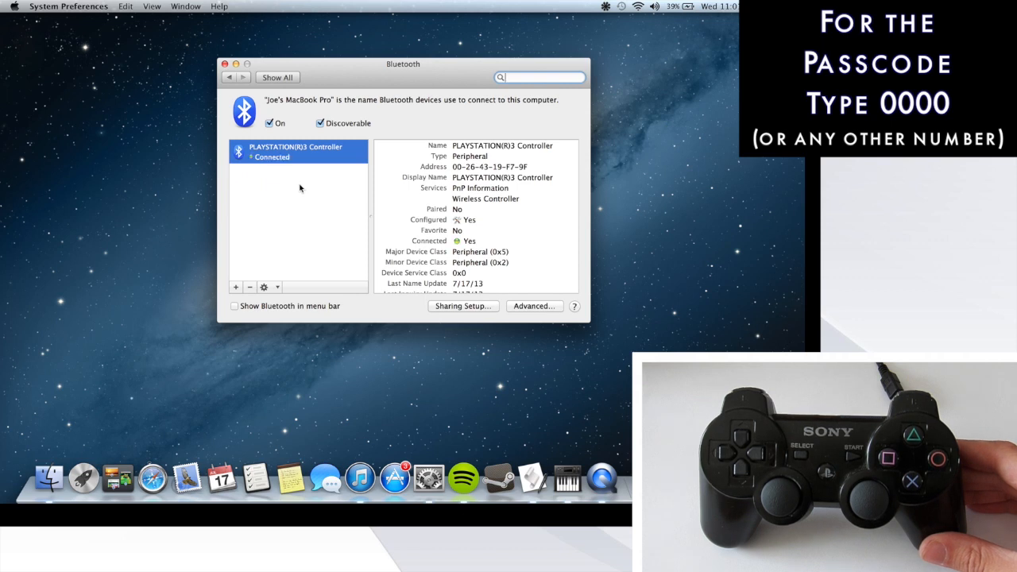
Step: Add the paired PLAYSTATION(R)3 Controller to favourites via the gear menu
click(263, 286)
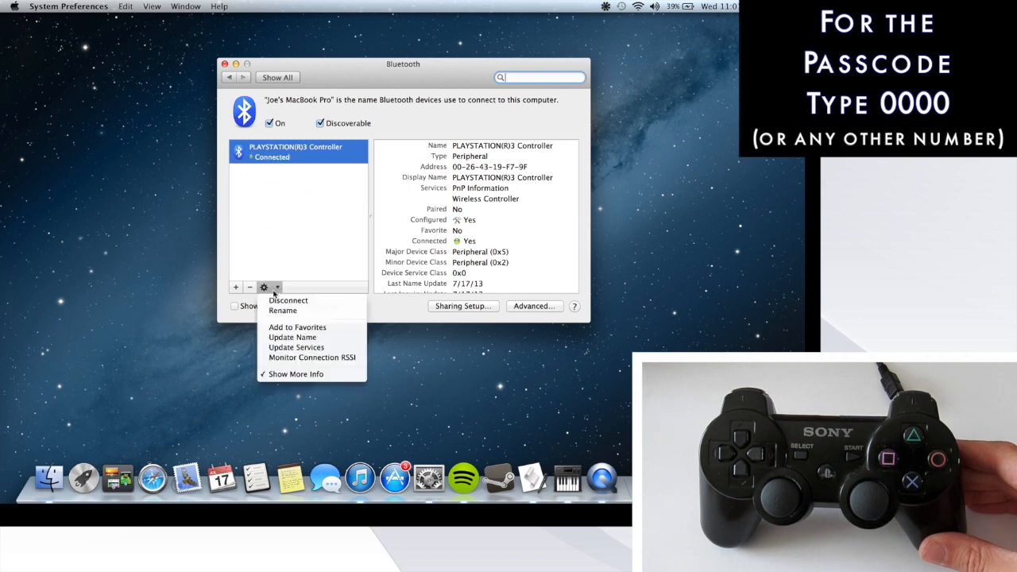
click(297, 327)
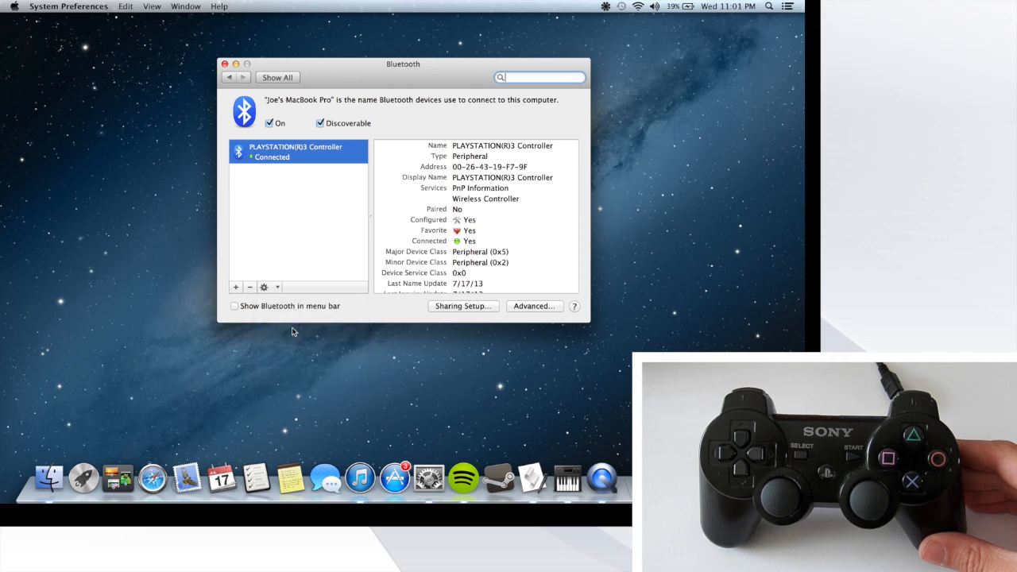
click(263, 286)
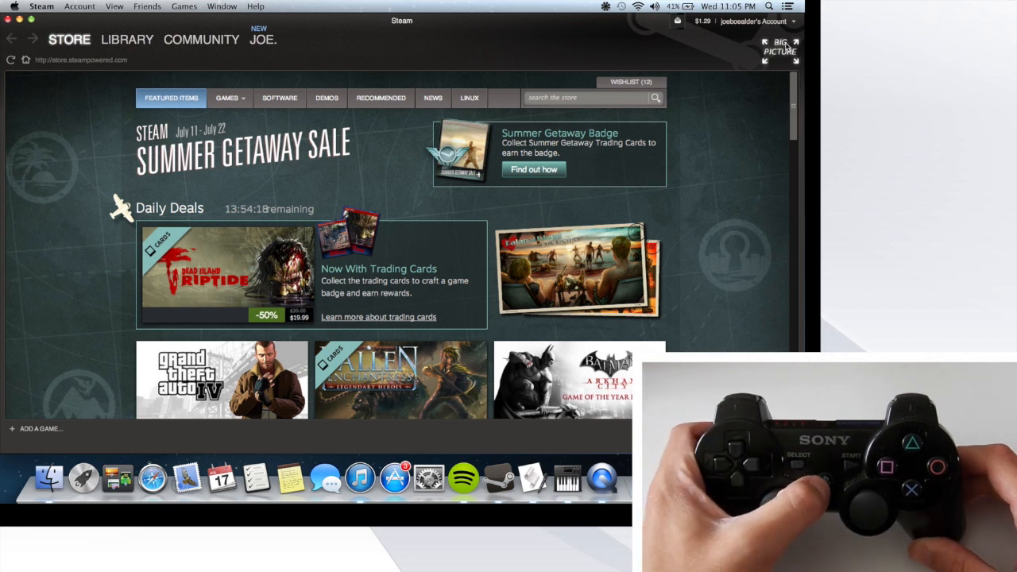
Step: Enter Steam Big Picture mode and launch Team Fortress 2 from the library
click(778, 46)
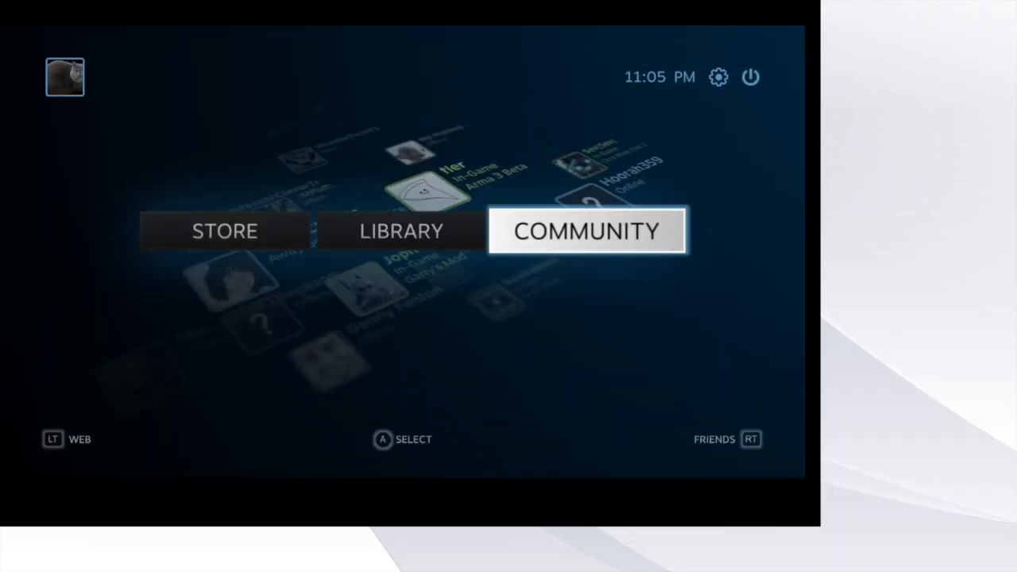
click(400, 230)
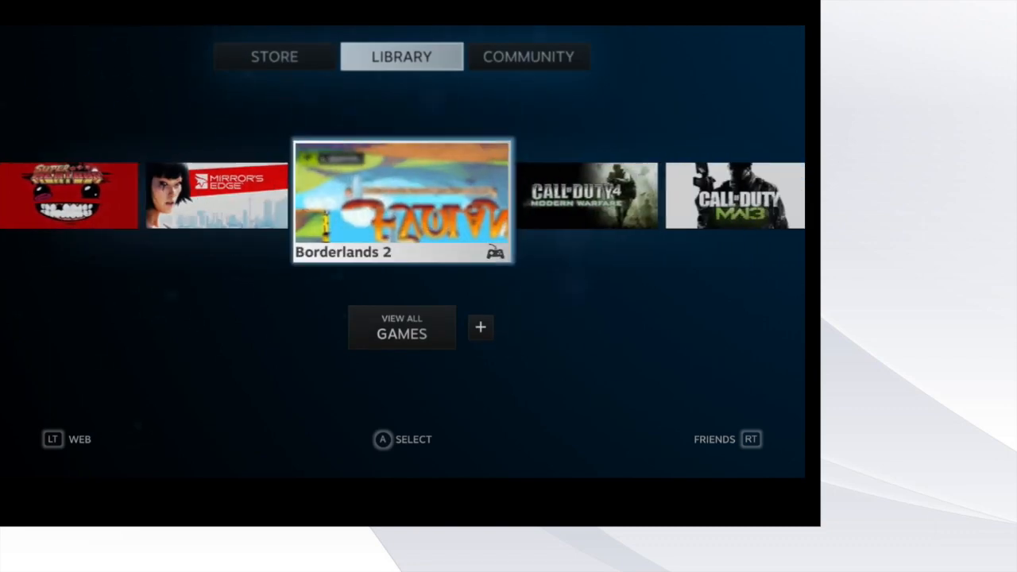
click(403, 197)
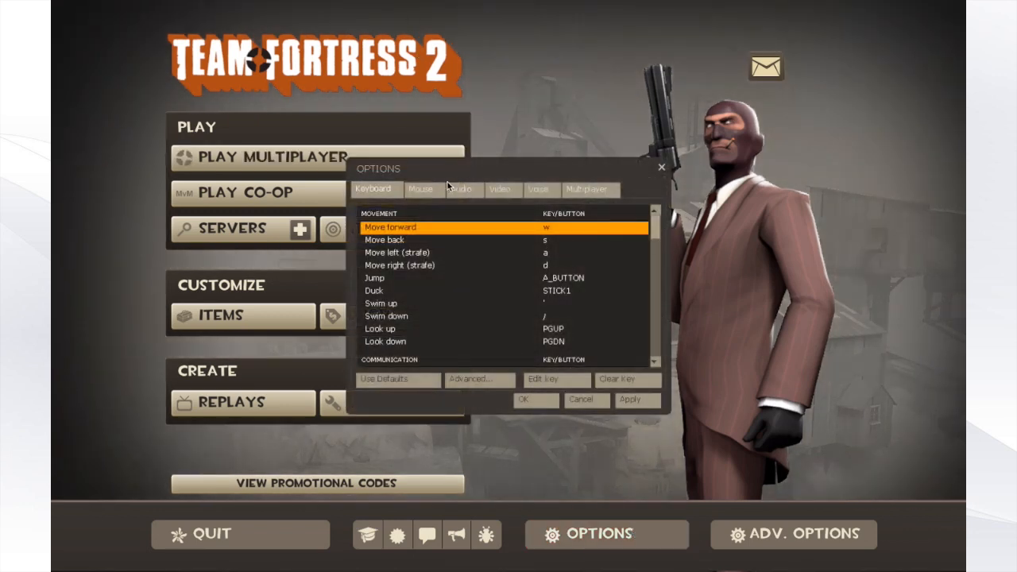
Step: Enable the gamepad in the Mouse options and save with OK
click(422, 189)
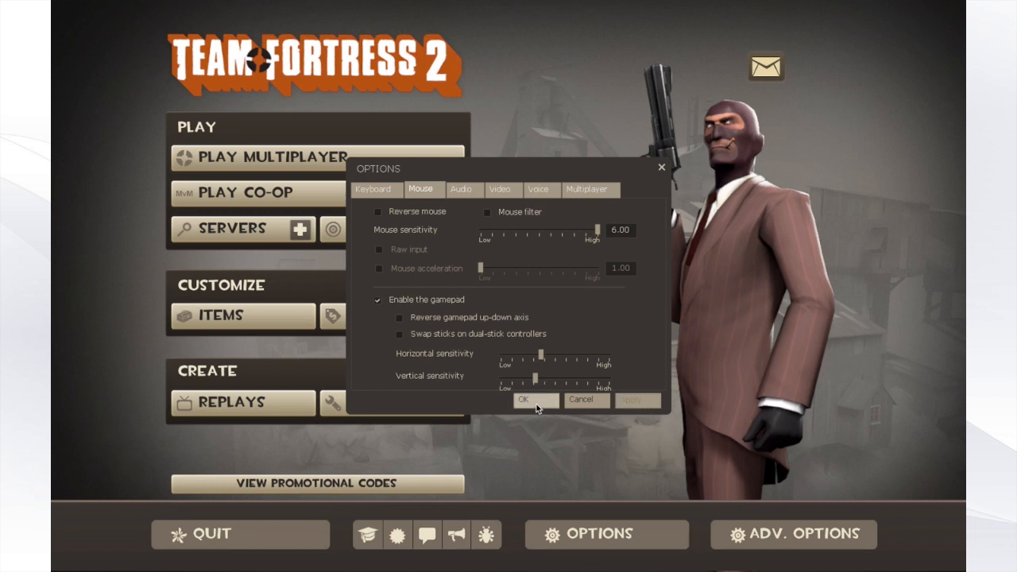
click(522, 400)
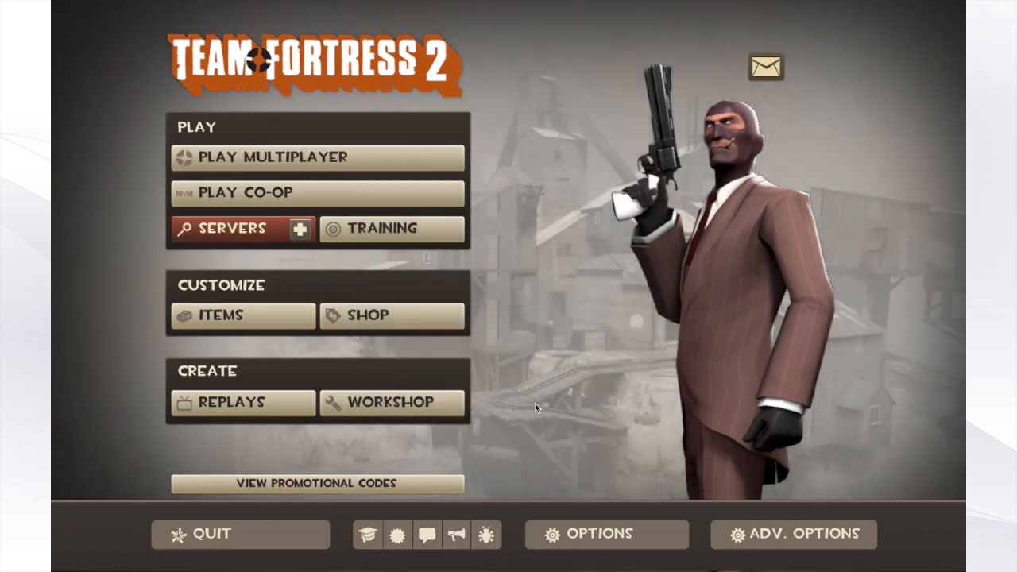